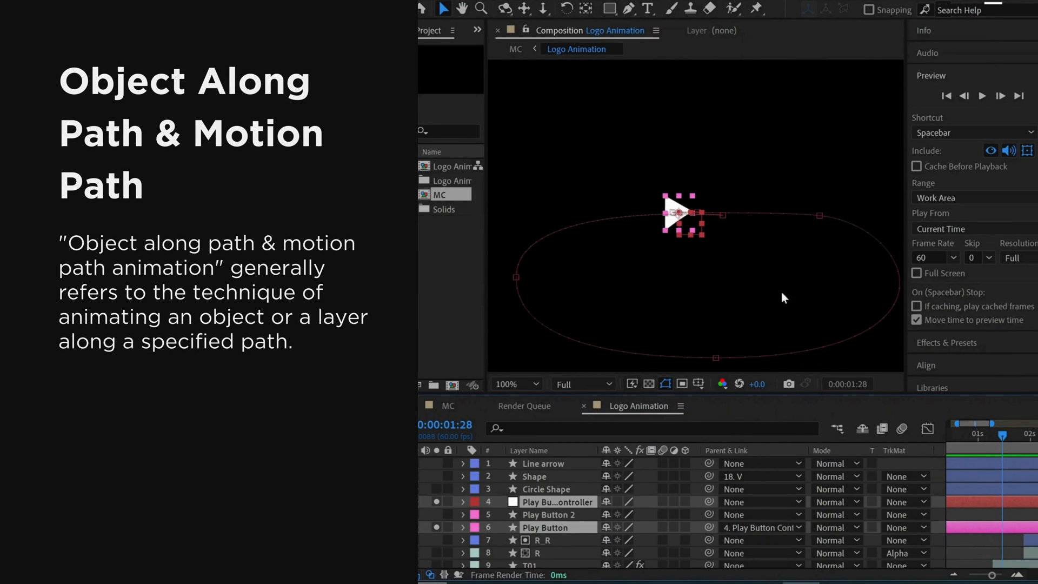
# Move past the intro slides to the project with Rocket.ai and 1.png imported
pyautogui.click(981, 96)
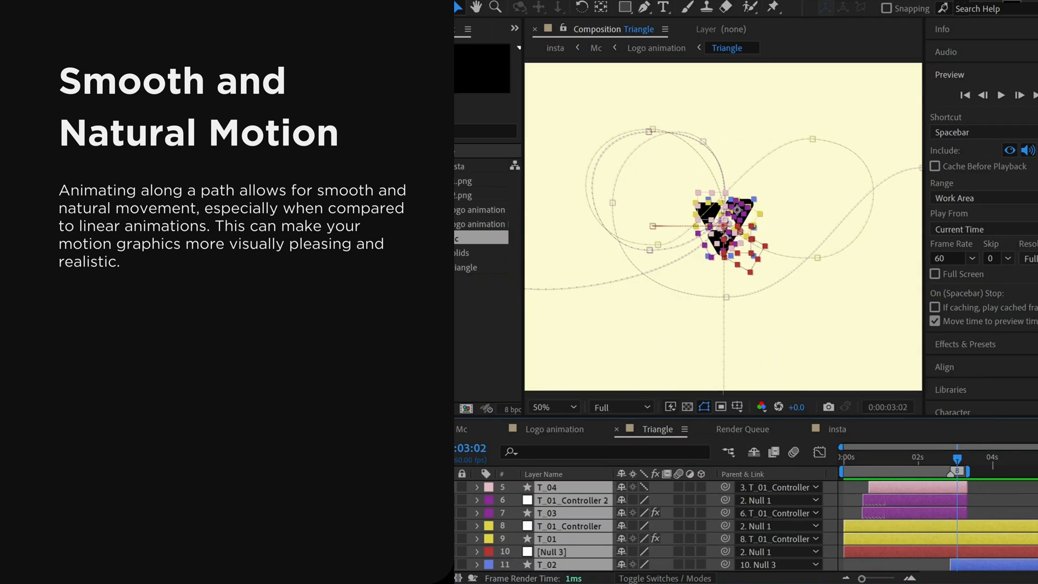
pyautogui.moveTo(962, 456); pyautogui.dragTo(919, 456)
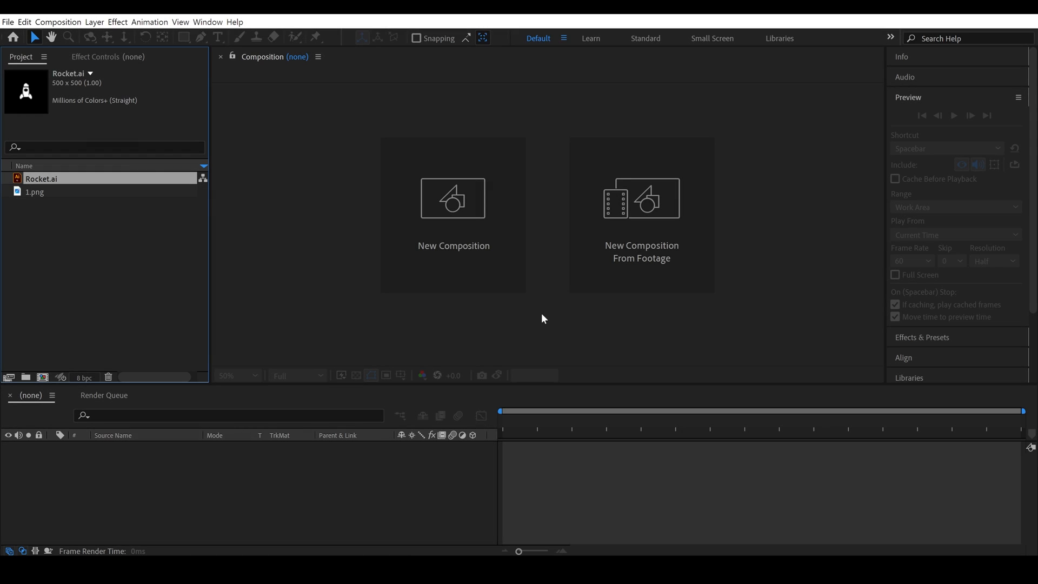
pyautogui.doubleClick(36, 177)
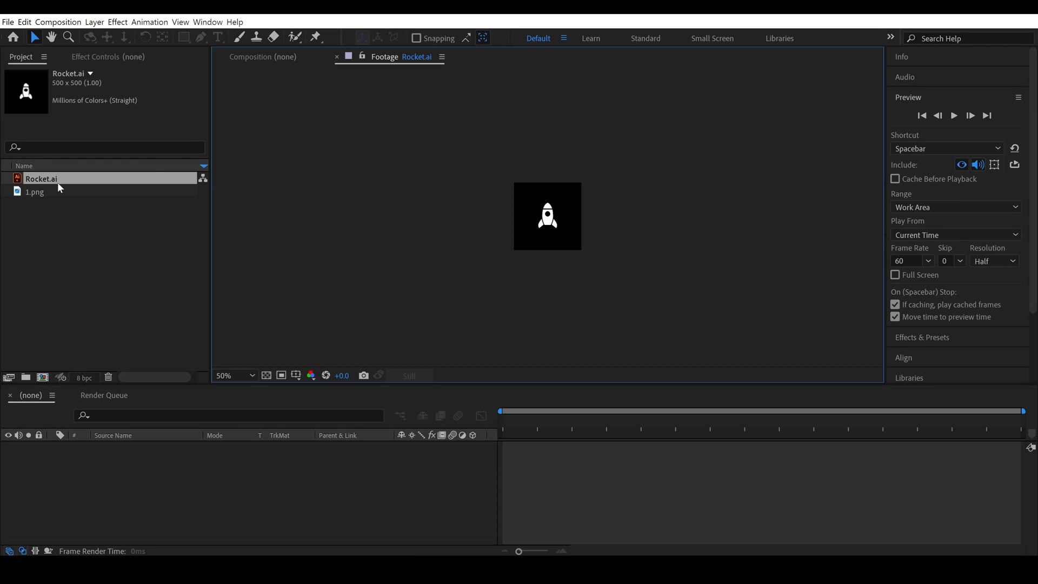
pyautogui.click(250, 375)
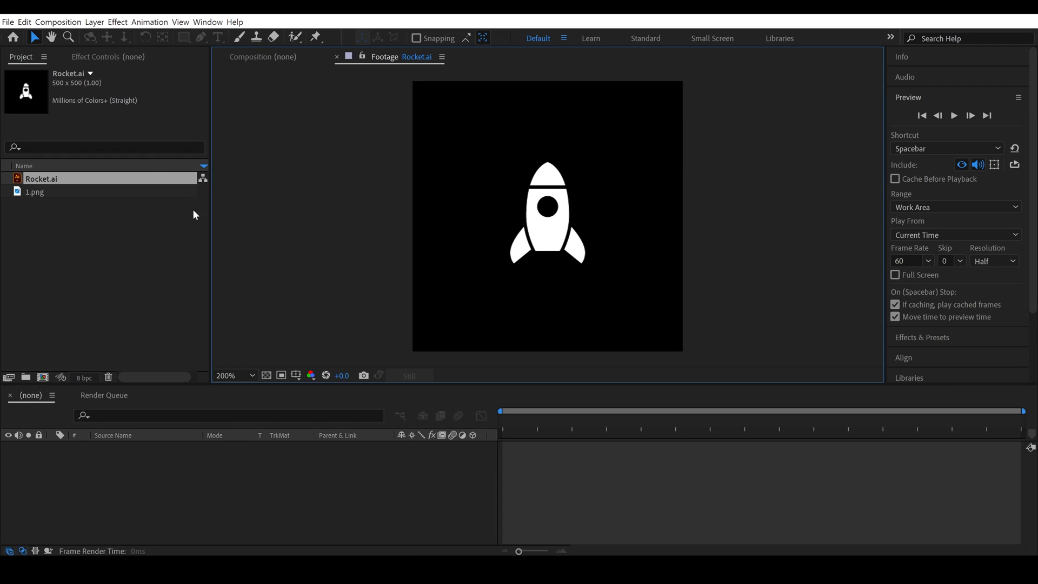
pyautogui.click(34, 191)
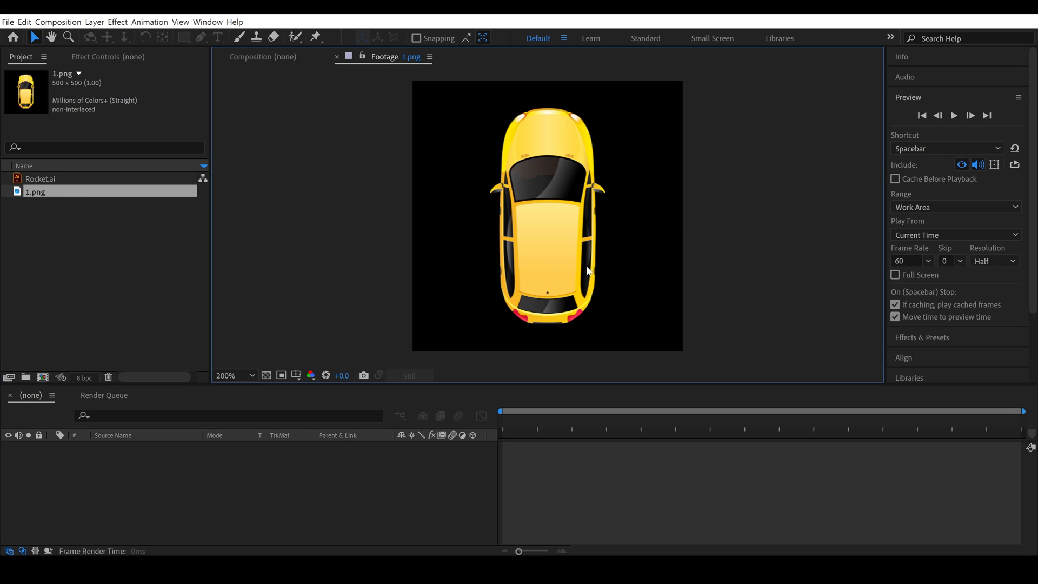
pyautogui.click(262, 56)
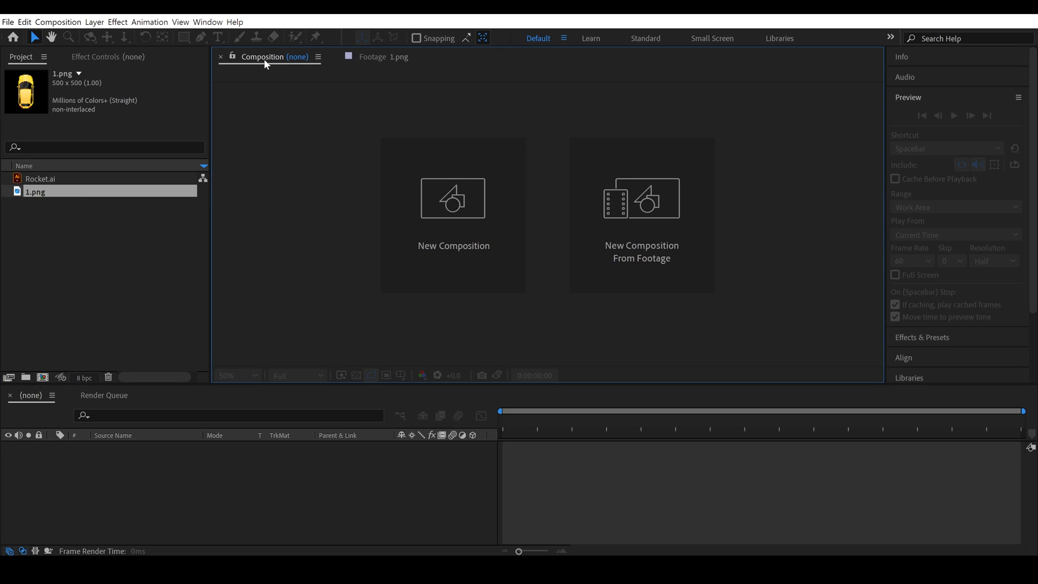
pyautogui.click(36, 179)
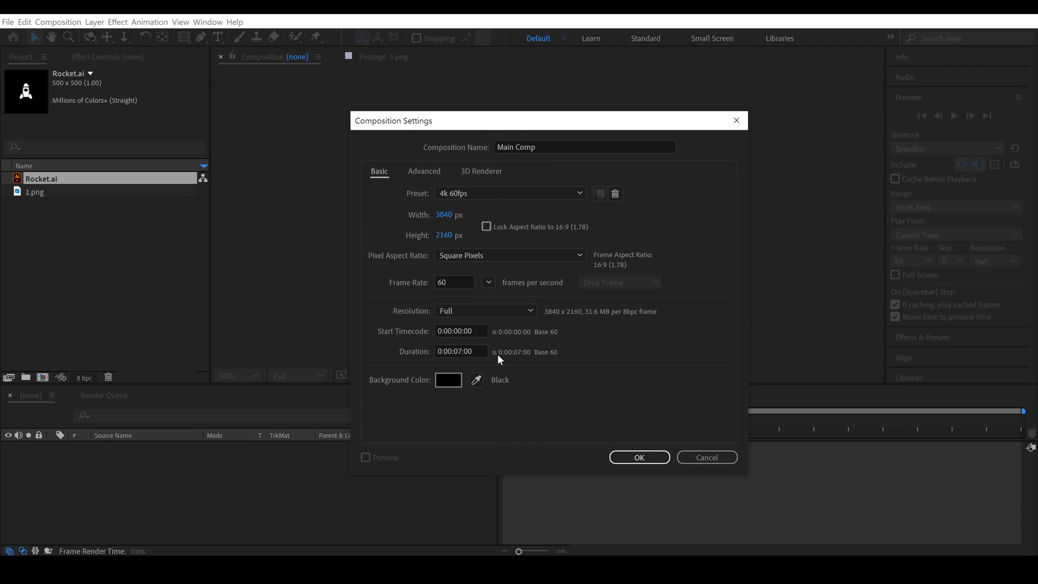
pyautogui.moveTo(633, 461)
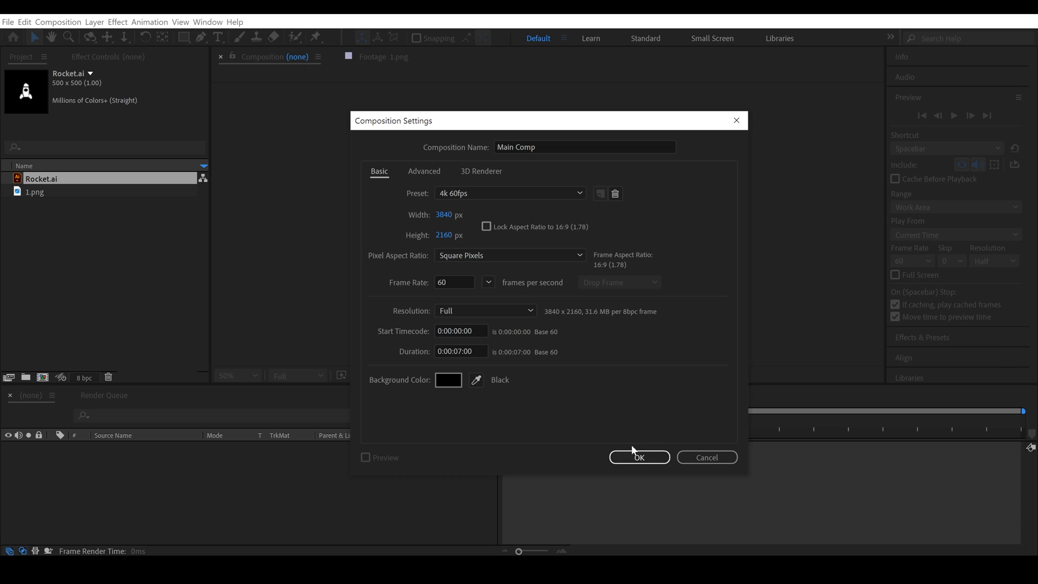
# Create Main Comp at 3840×2160, 60 fps, 7 seconds with a black background
pyautogui.click(639, 457)
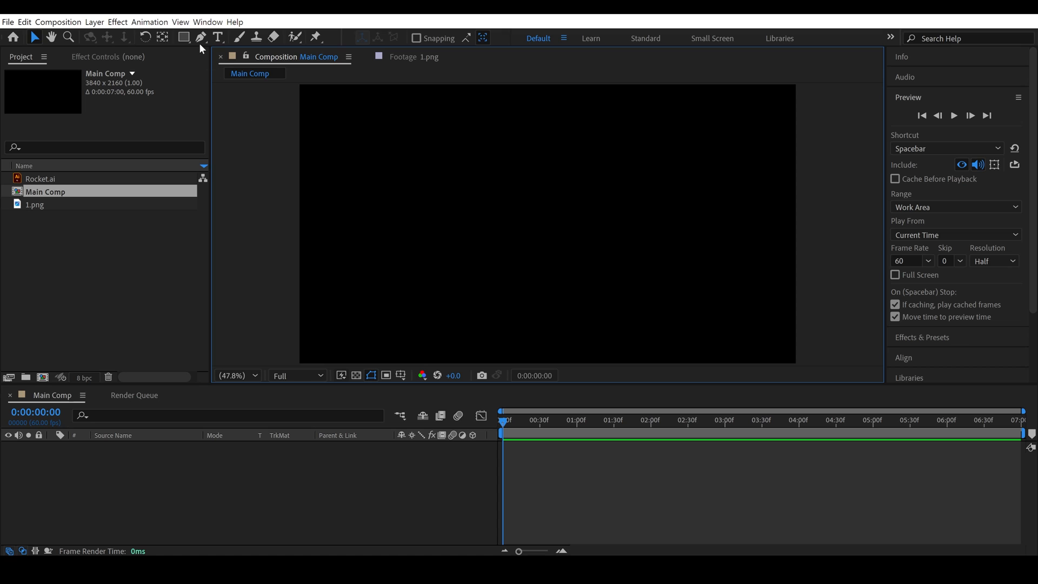
# Pen-draw a looping curved path, then keyframe its Contents > Shape 1 > Path 1 Path
pyautogui.click(200, 36)
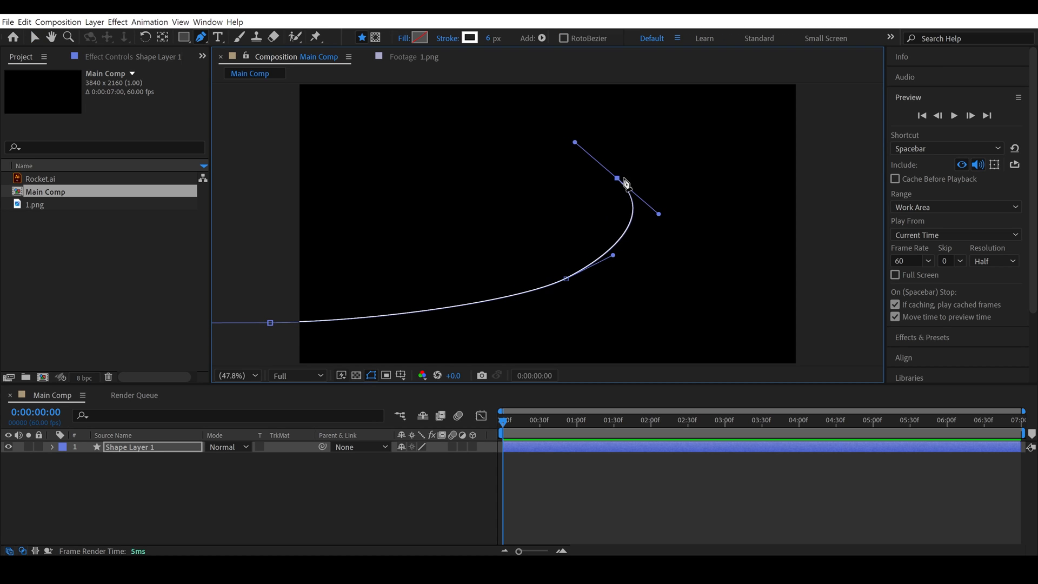
pyautogui.moveTo(620, 180); pyautogui.dragTo(786, 139)
pyautogui.write('Line')
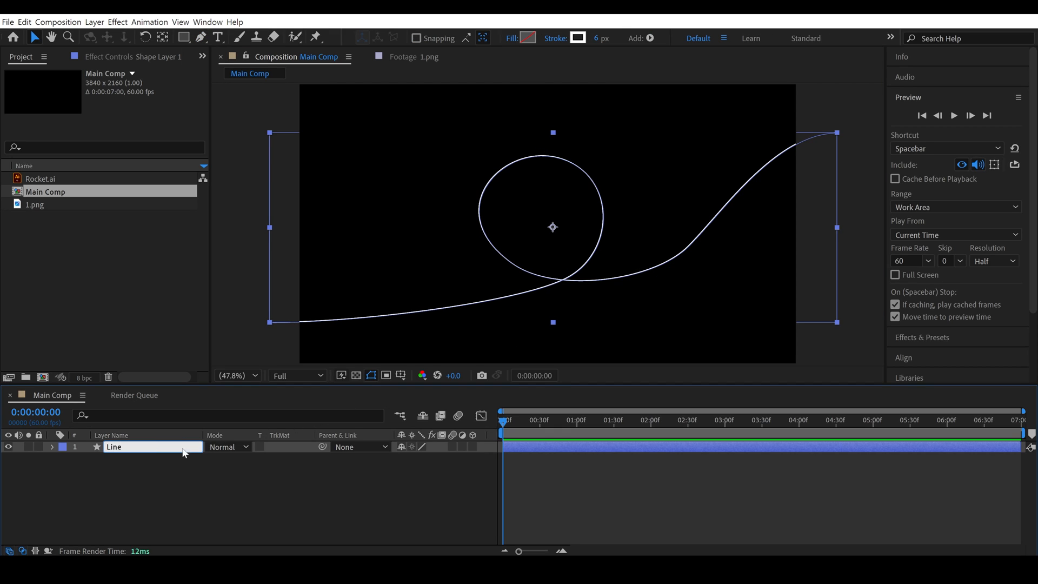
pyautogui.click(51, 447)
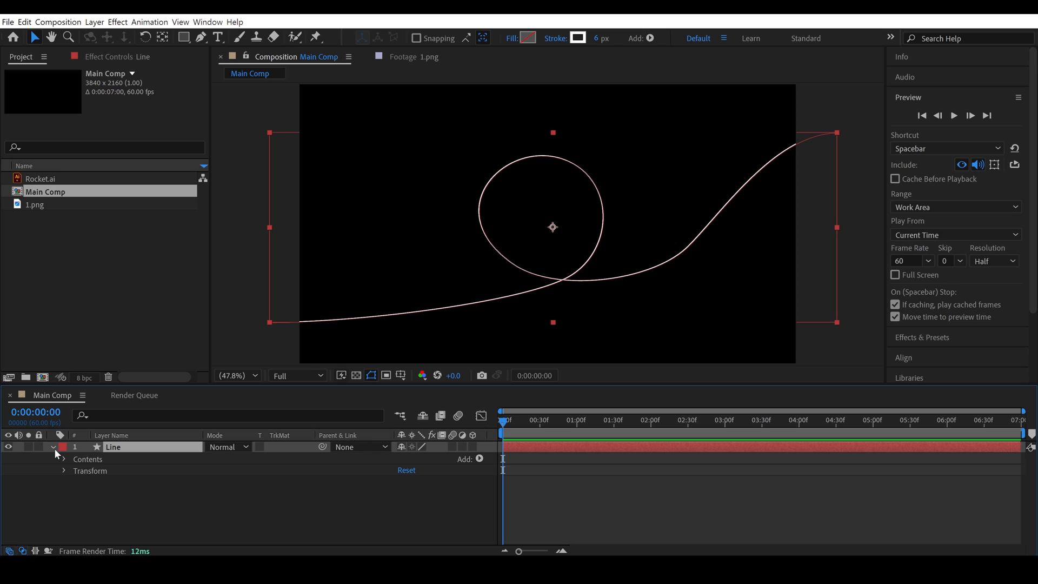
pyautogui.click(65, 458)
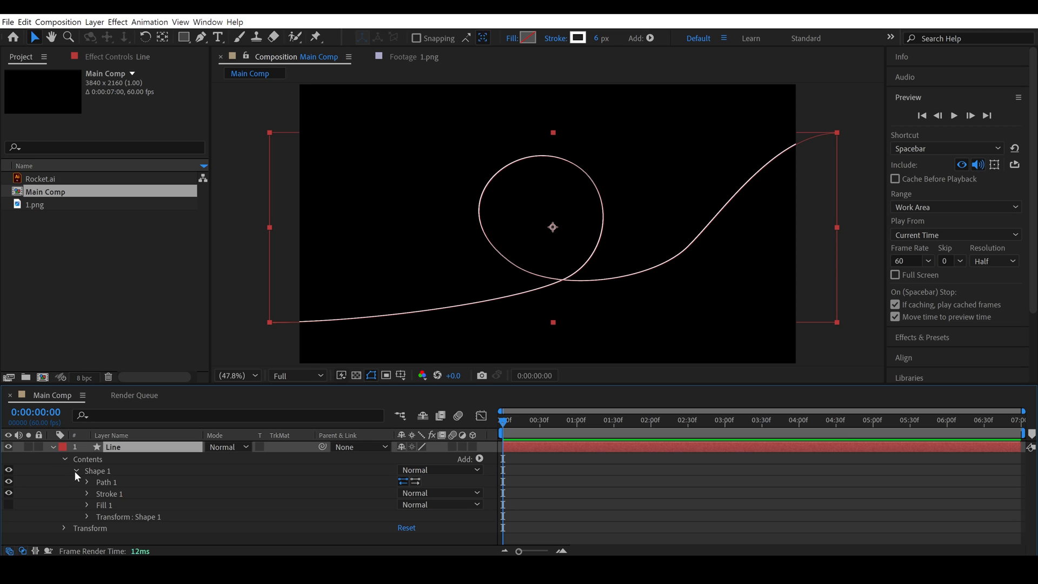
pyautogui.click(87, 482)
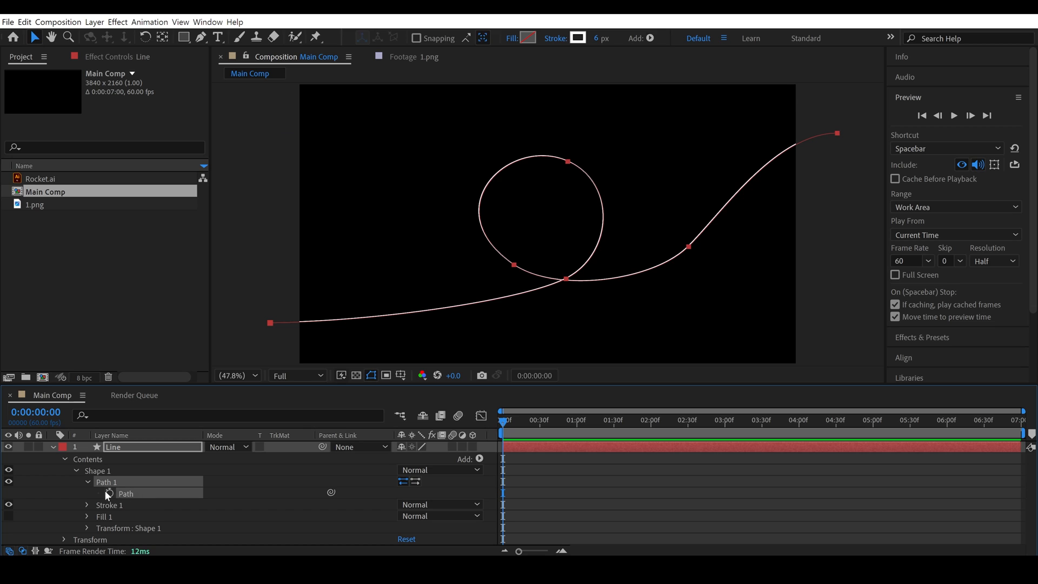
pyautogui.click(107, 493)
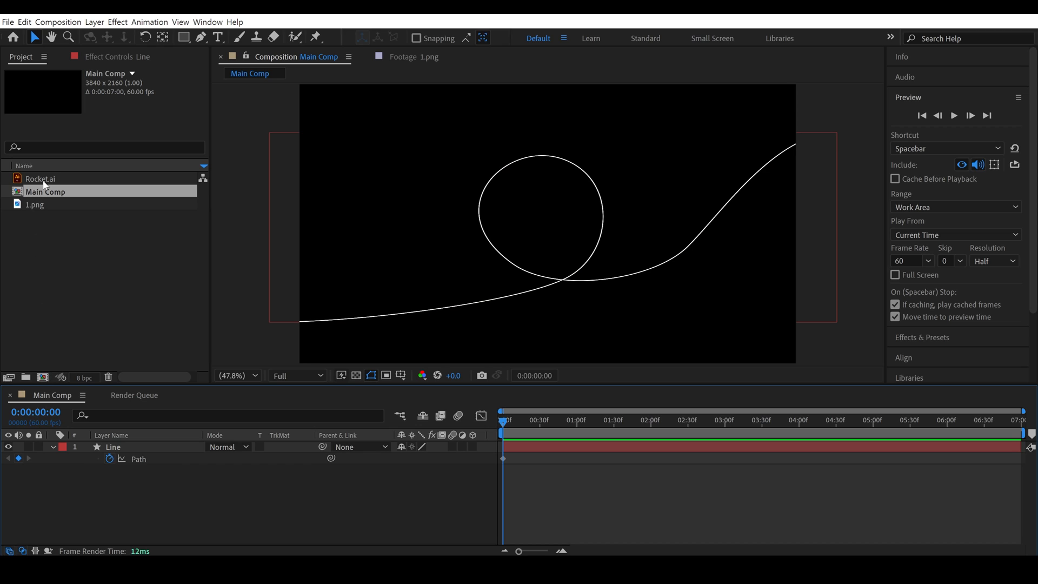
# Add Rocket.ai to Main Comp, give it a red Fill, and place it at the path's left end
pyautogui.click(41, 178)
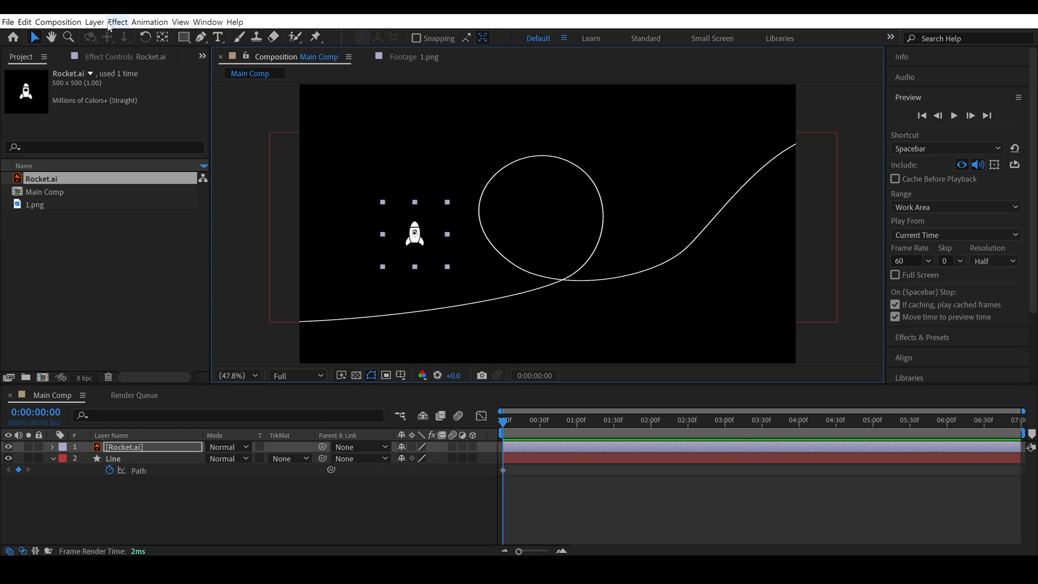
pyautogui.click(116, 21)
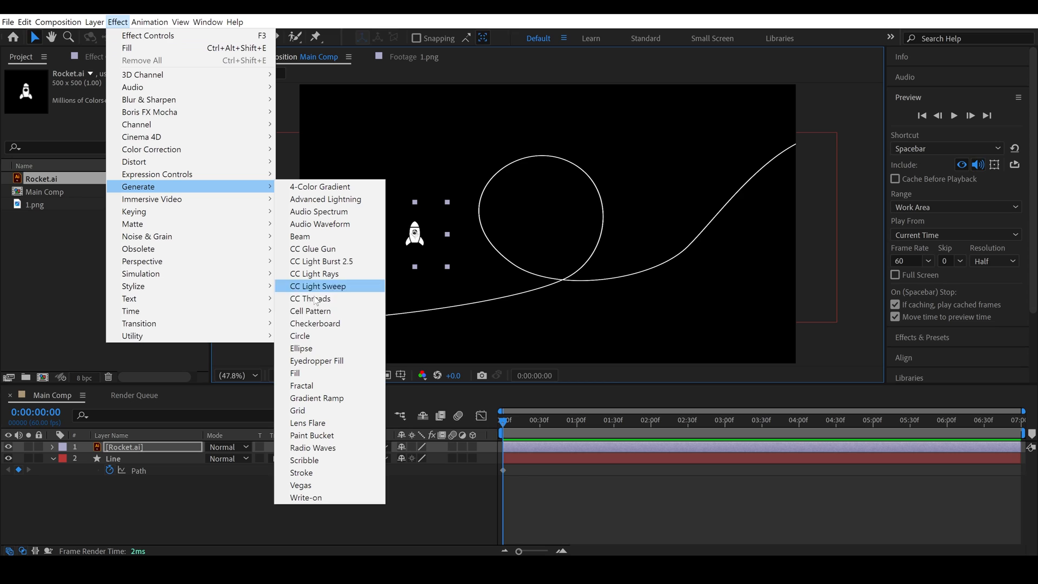
pyautogui.click(318, 286)
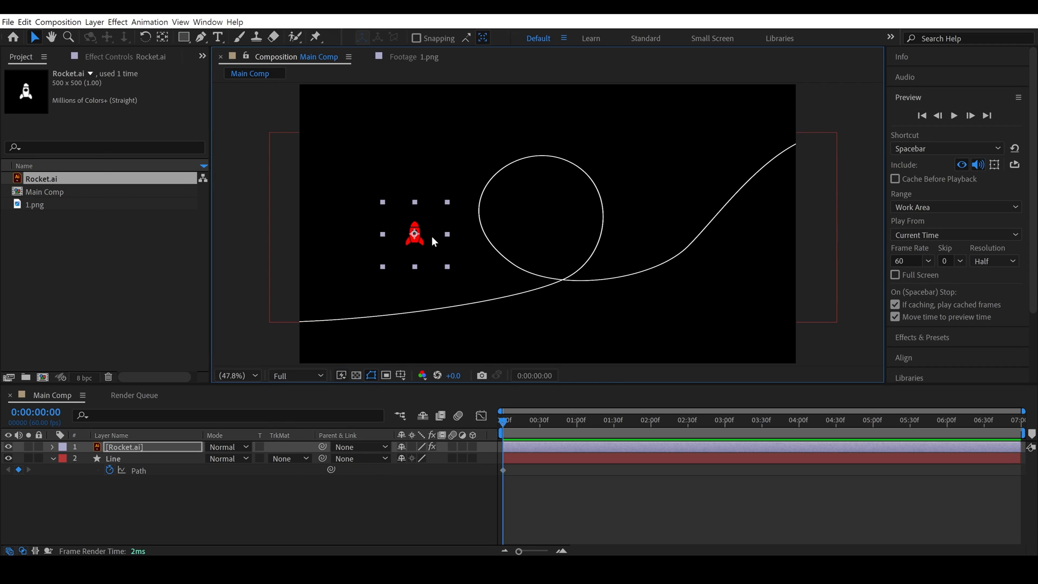
pyautogui.moveTo(413, 233); pyautogui.dragTo(571, 272)
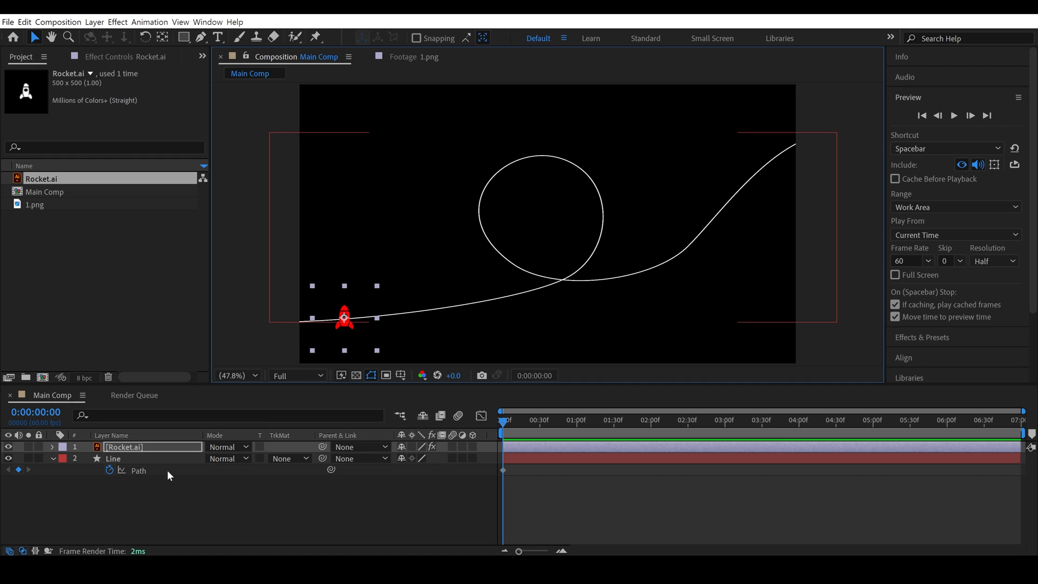
pyautogui.moveTo(524, 477)
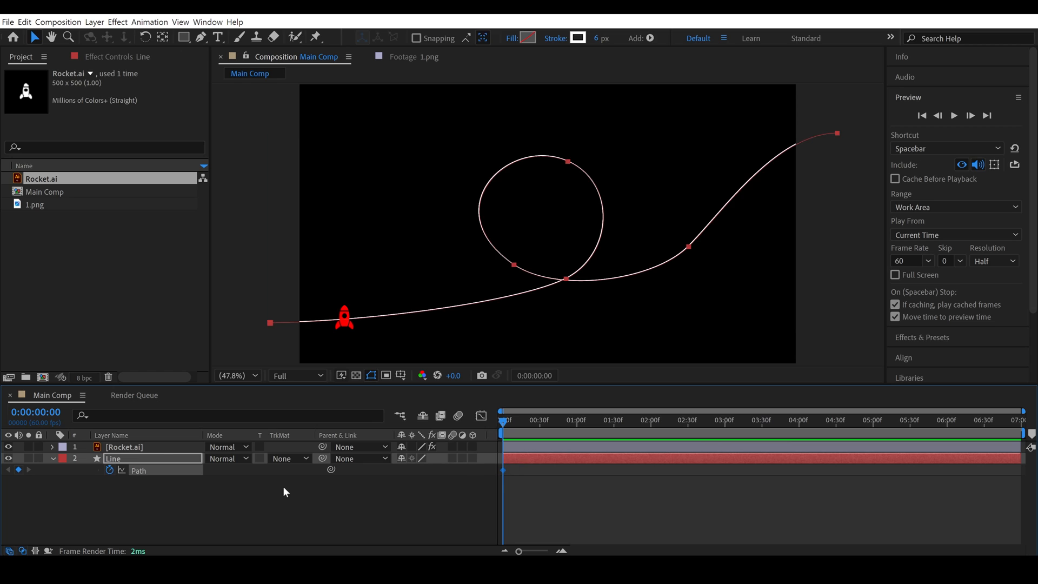
# Paste the Line path into the rocket's Position and scrub to confirm it follows the loop
pyautogui.click(124, 446)
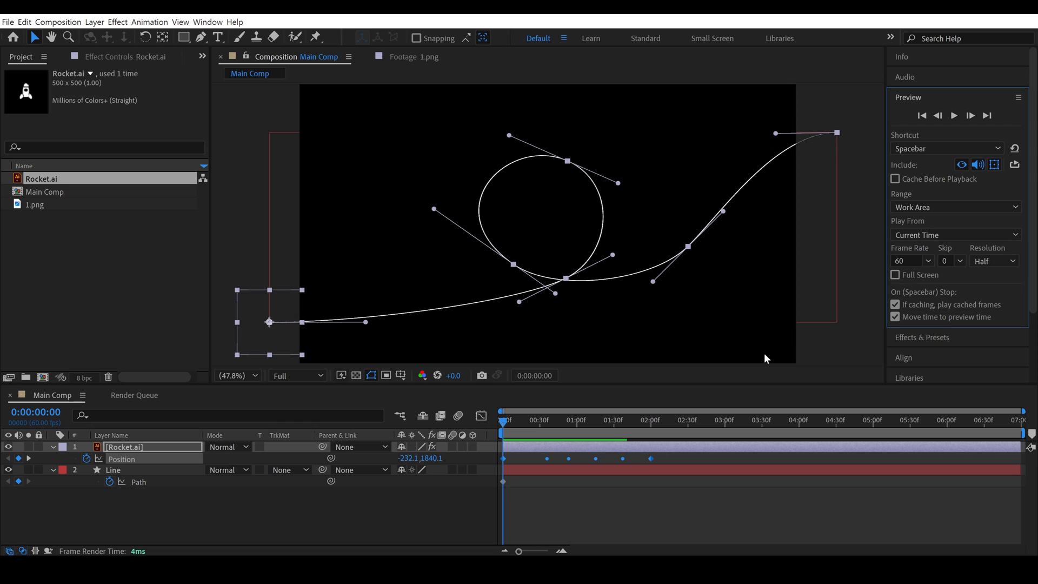
pyautogui.click(515, 420)
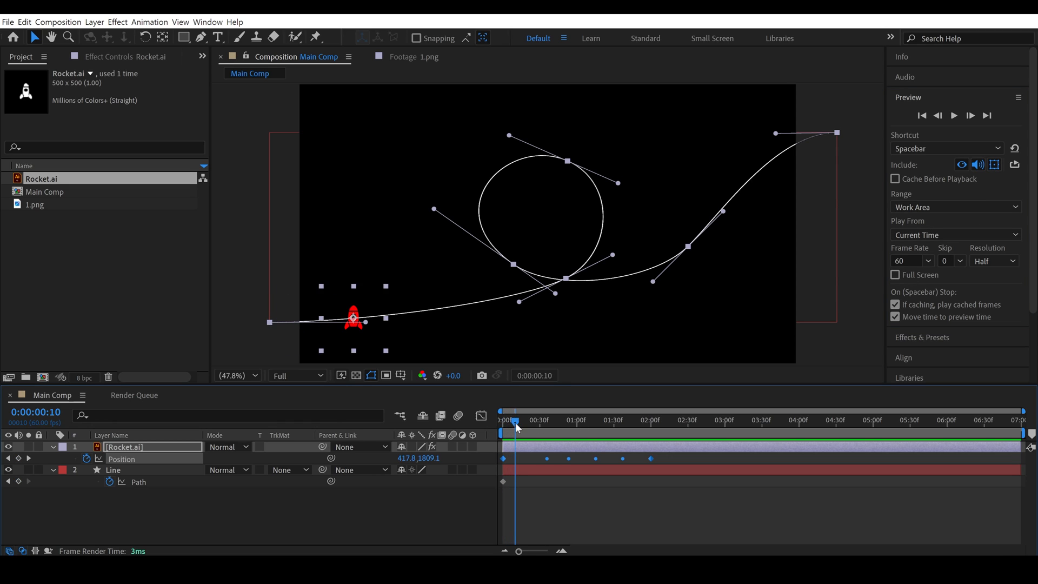
pyautogui.click(577, 420)
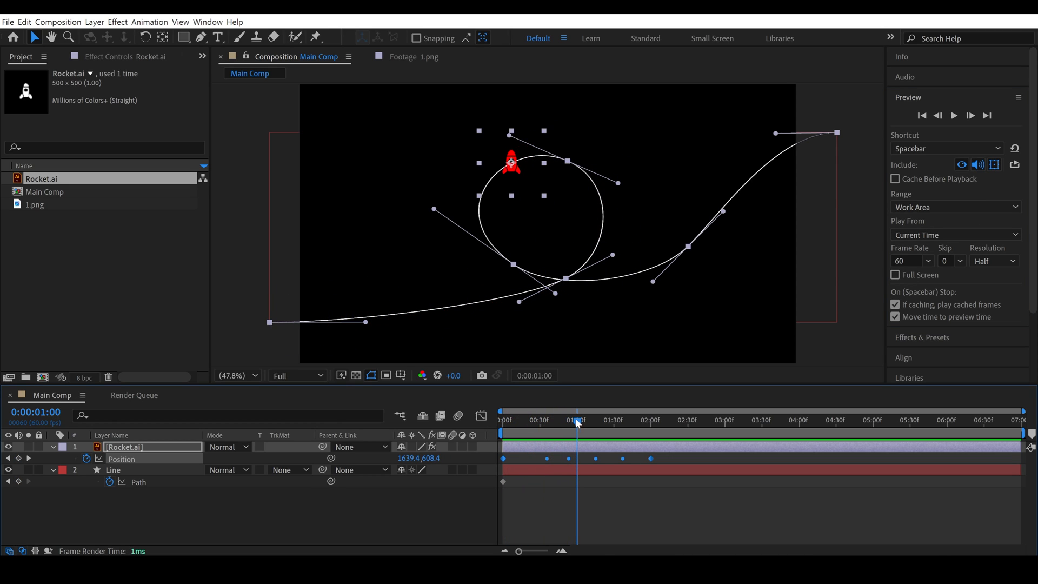
pyautogui.click(648, 420)
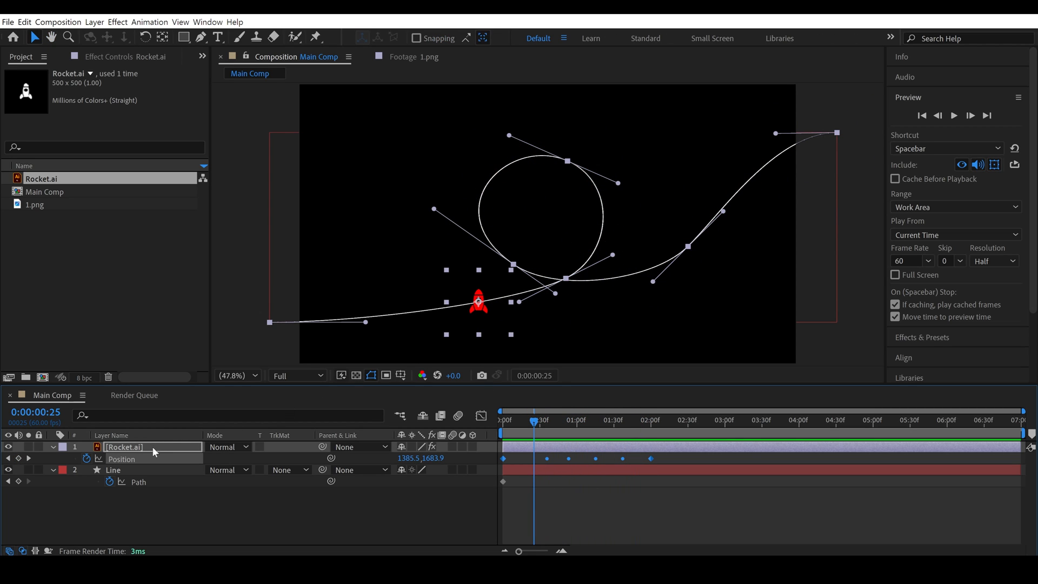
# Set the rocket layer's Auto-Orient option to Orient Along Path
pyautogui.rightClick(154, 446)
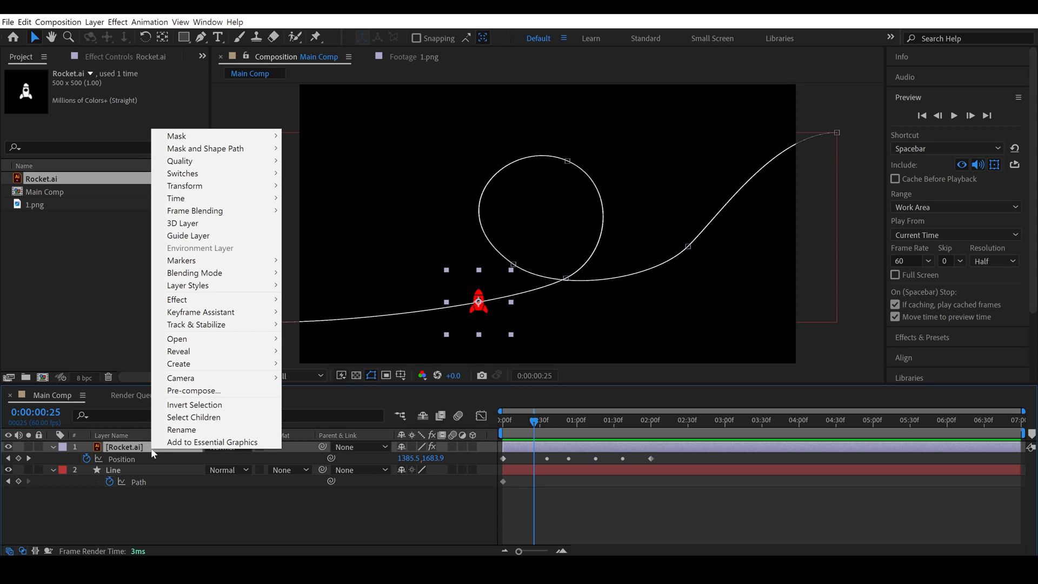
pyautogui.moveTo(209, 190)
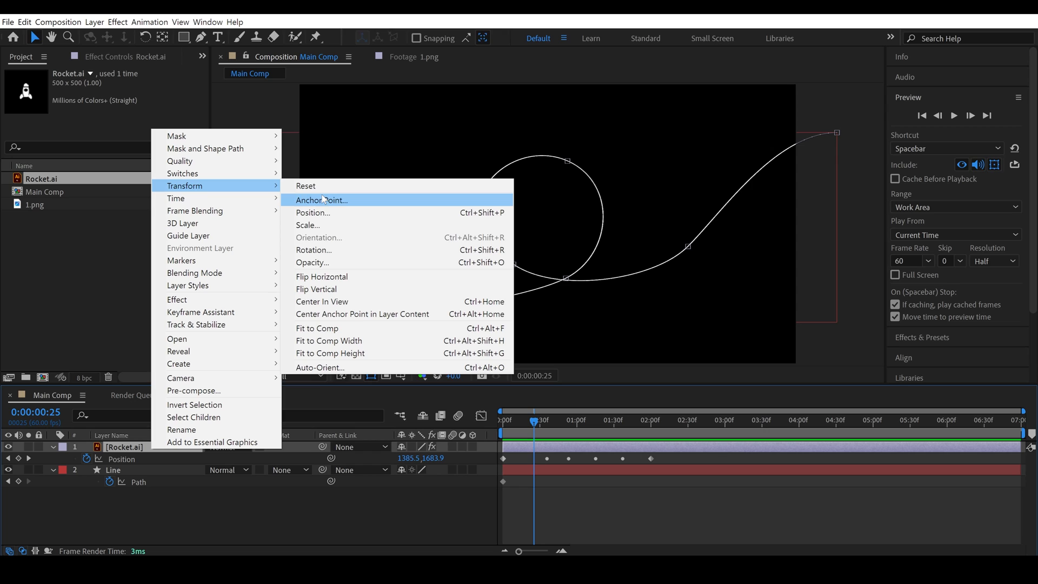
pyautogui.moveTo(326, 367)
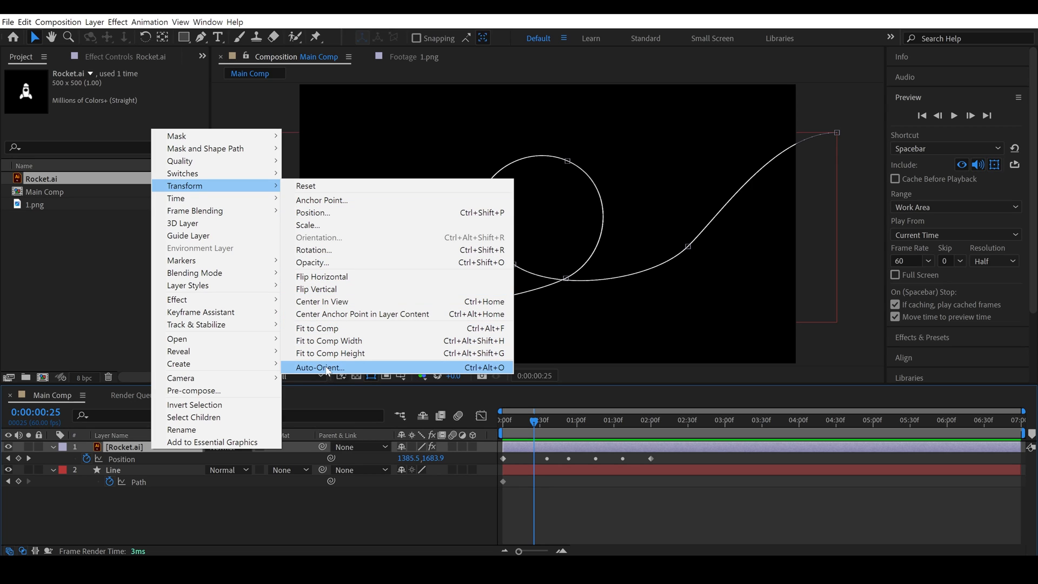
pyautogui.click(319, 367)
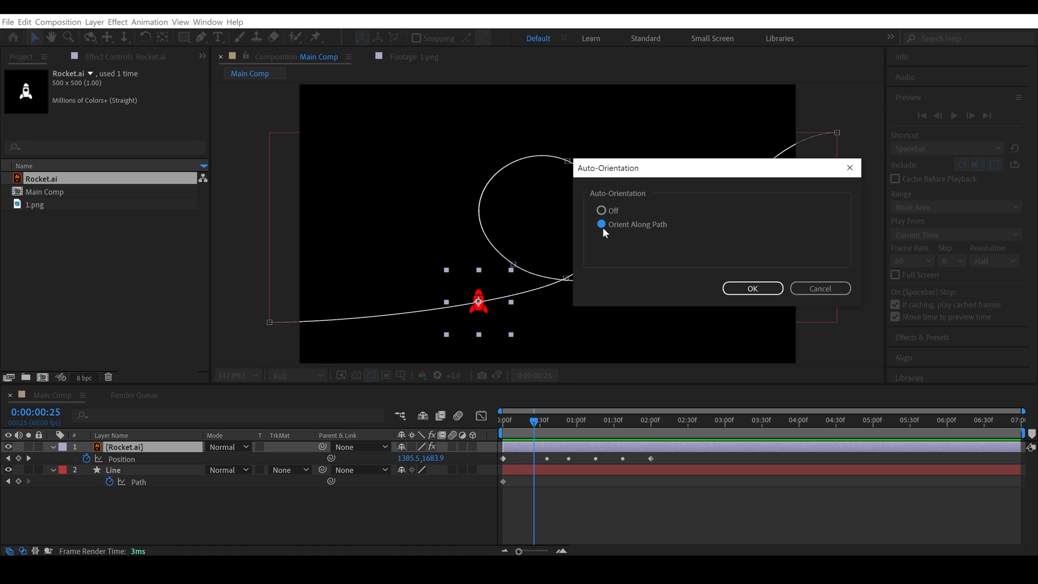
pyautogui.click(752, 288)
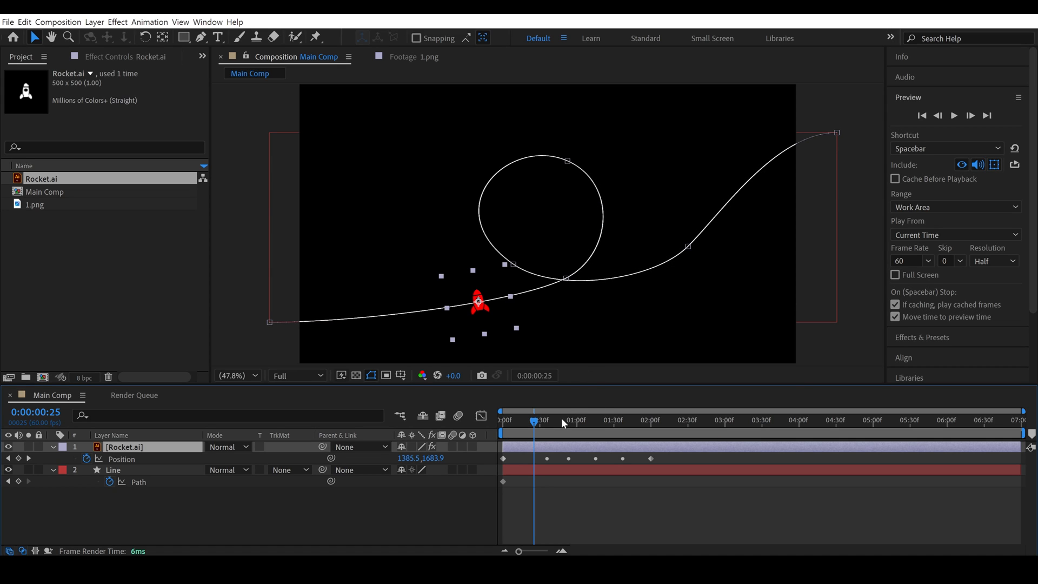
pyautogui.moveTo(479, 312)
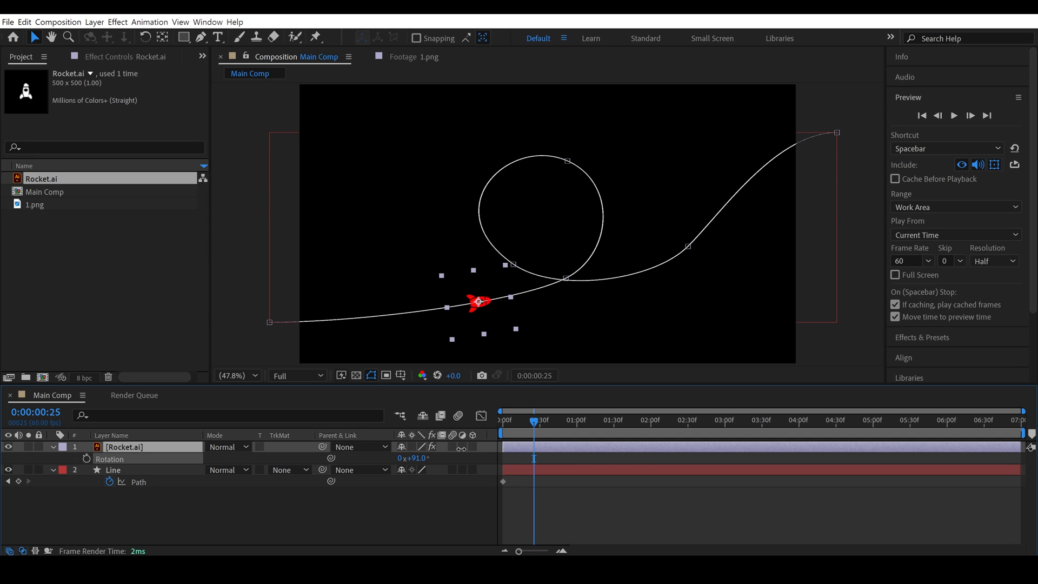
pyautogui.moveTo(537, 436)
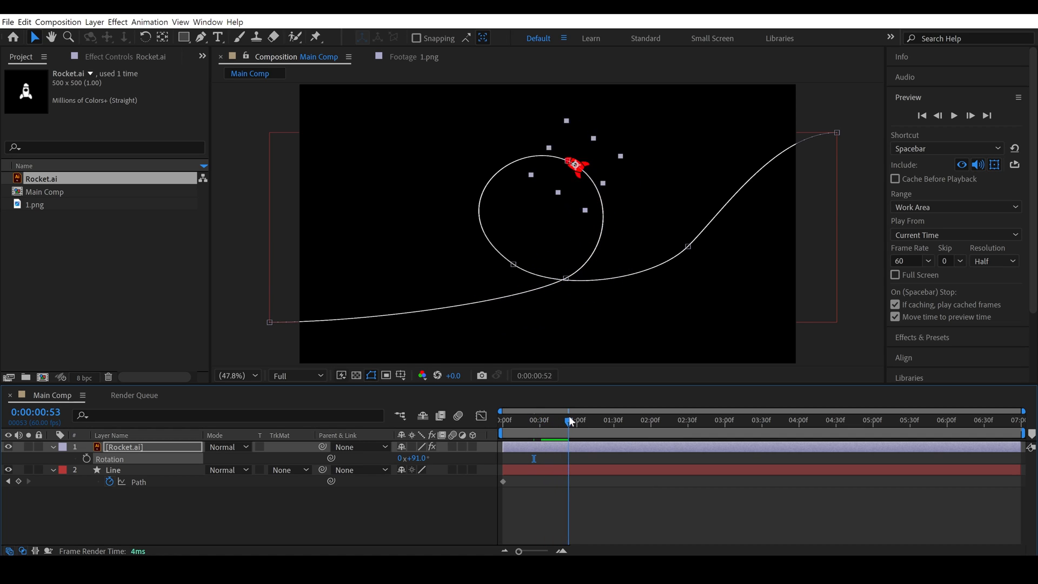
# Scrub the timeline to check the 91°-rotated rocket heads along the curve
pyautogui.click(609, 420)
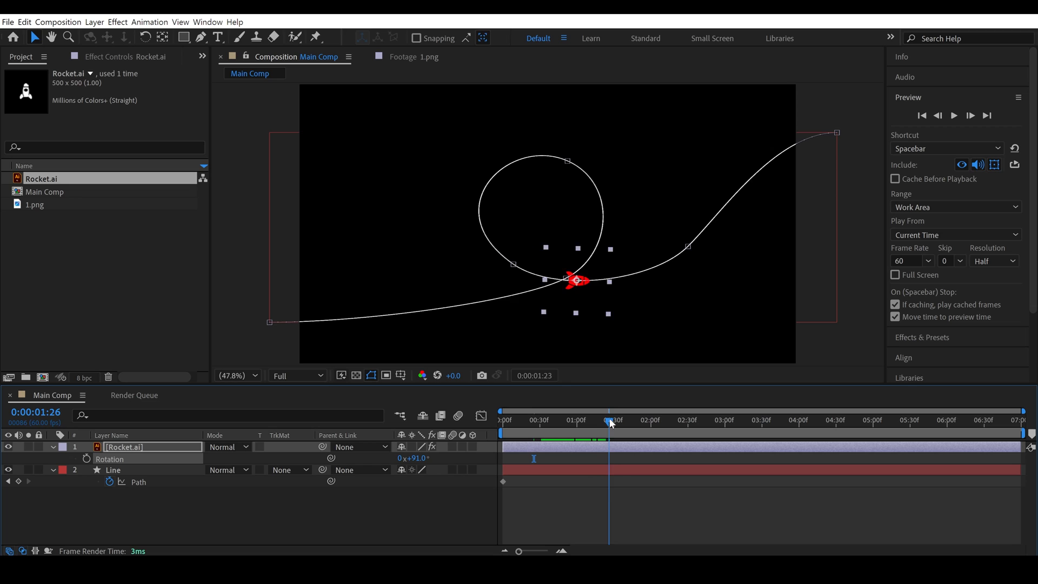
pyautogui.moveTo(610, 419); pyautogui.dragTo(646, 419)
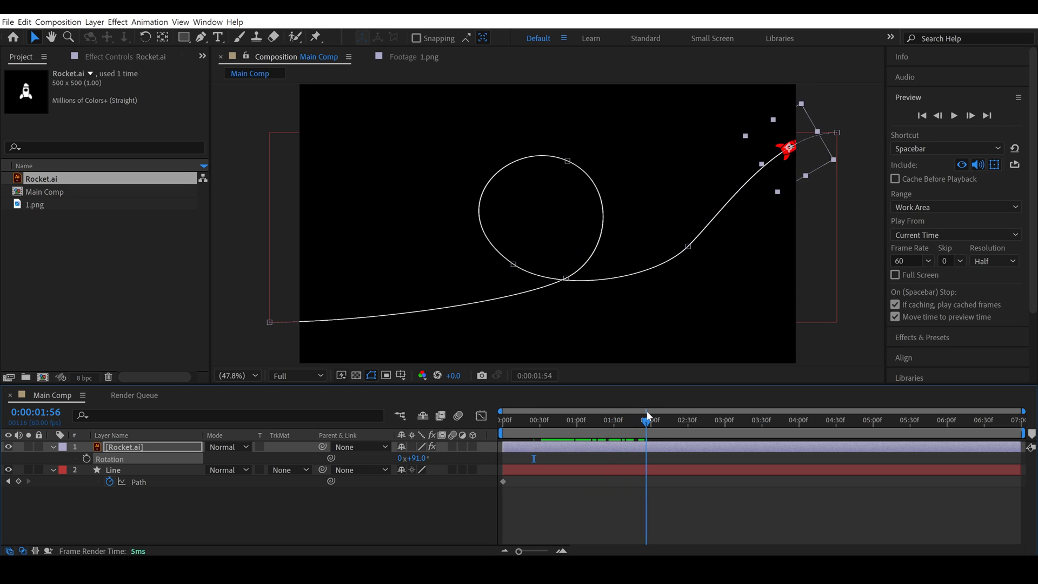
pyautogui.moveTo(646, 420); pyautogui.dragTo(544, 419)
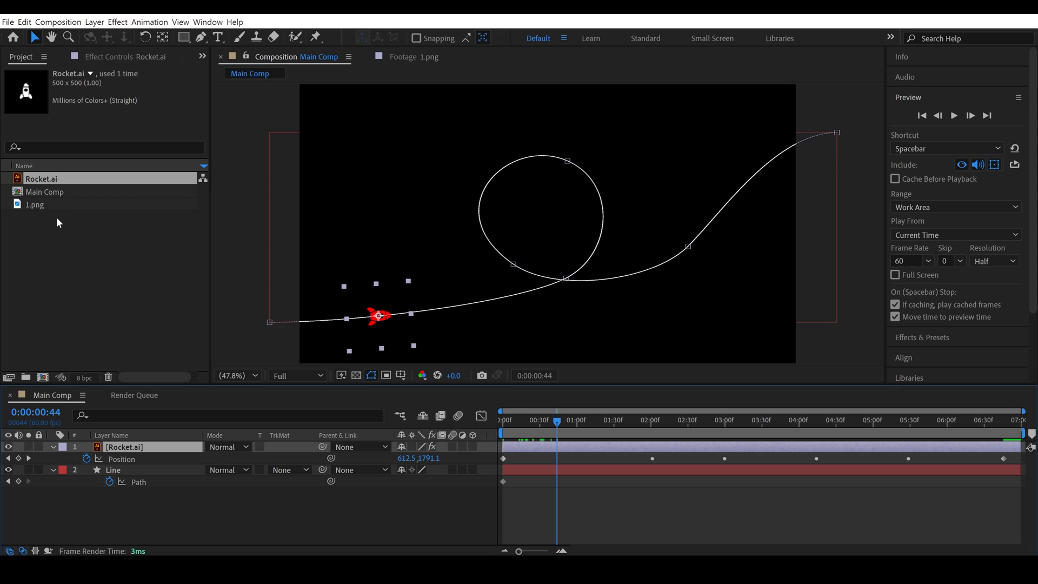
# Replace the rocket layer with the car image 1.png from the Project panel
pyautogui.click(35, 205)
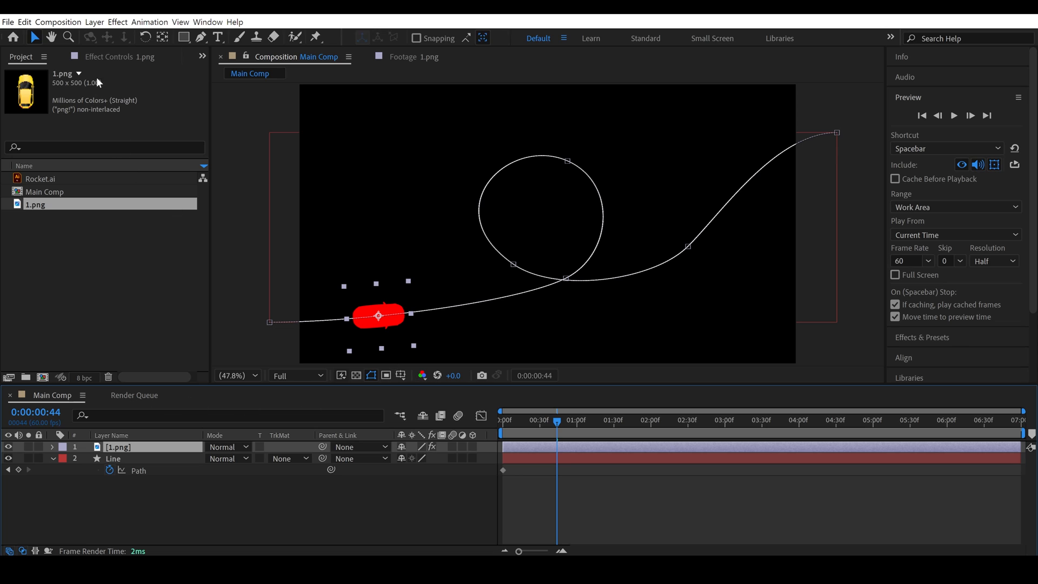
pyautogui.click(104, 57)
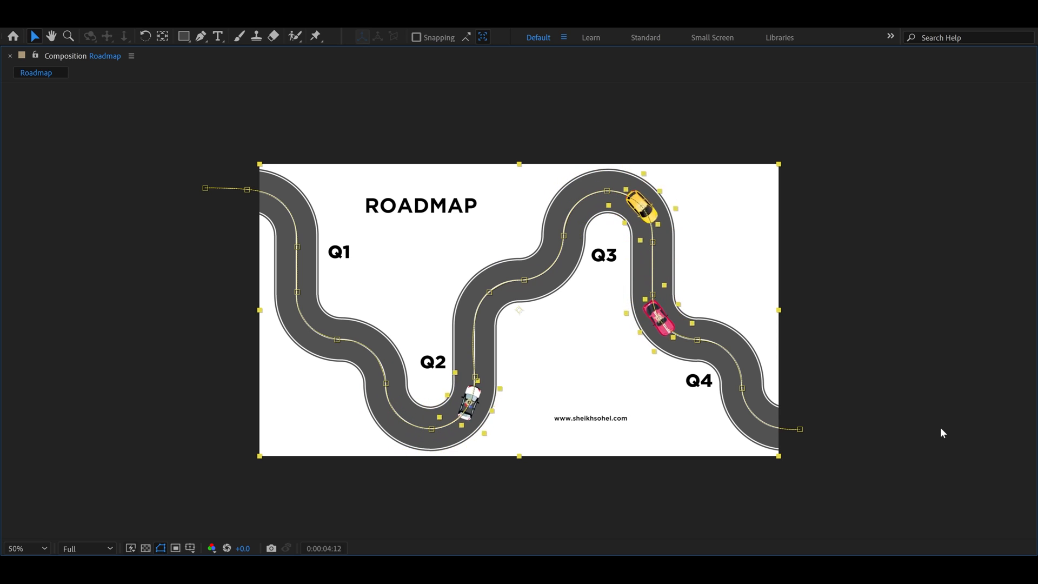
# Play the Roadmap animation to watch the cars drive toward Q4
pyautogui.press('Space')
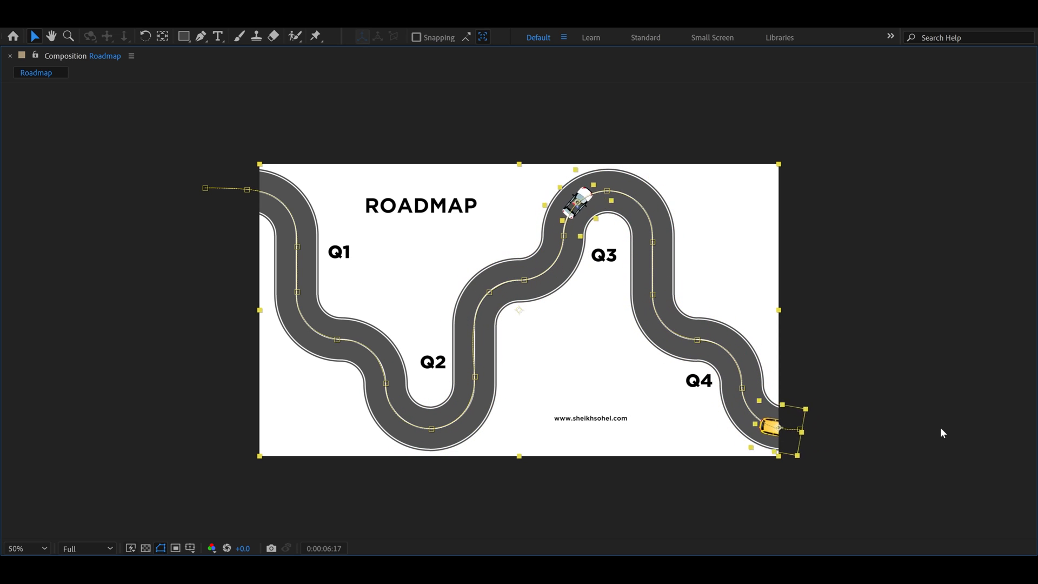